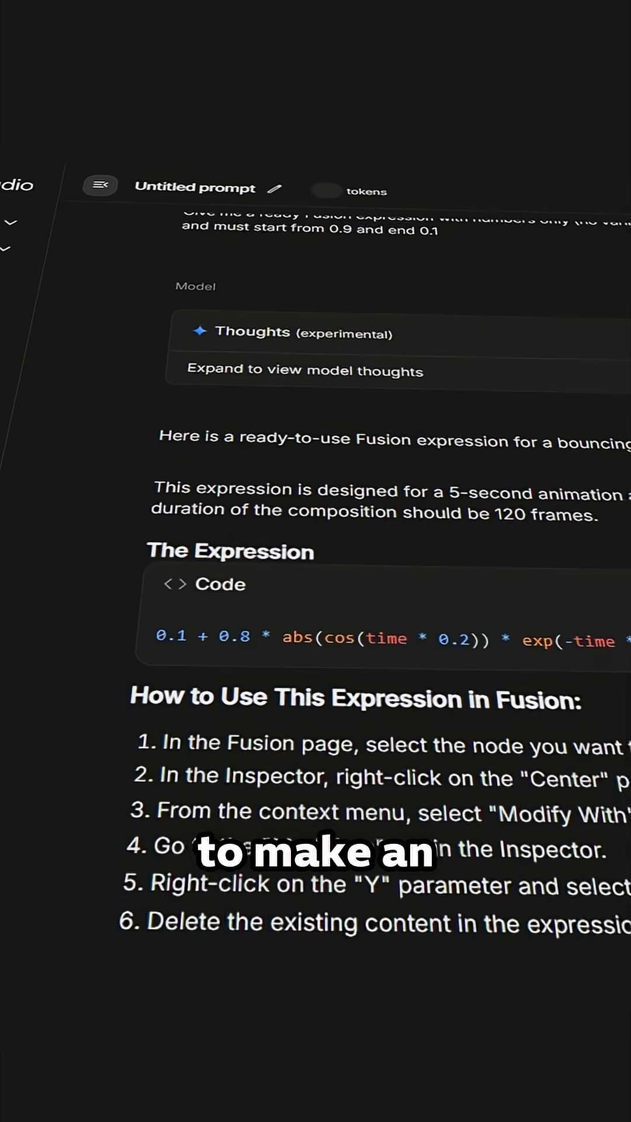
# Enter the Y expression abs(cos(time * 0.2)) * exp(-time * 0.04)
pyautogui.scroll(-3)
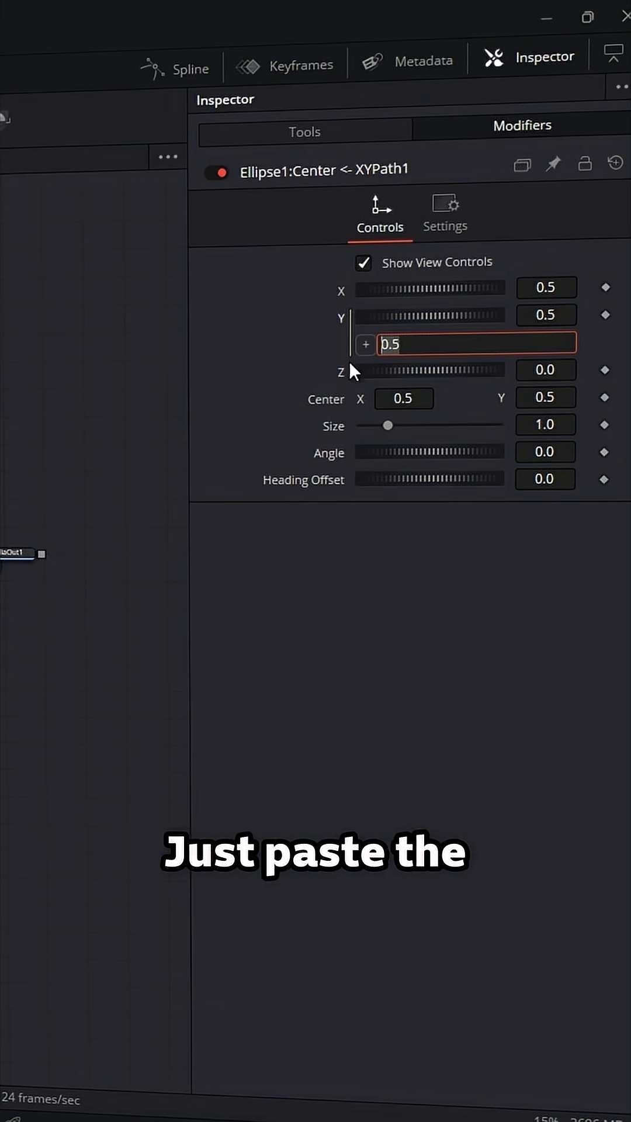
pyautogui.write('s(time * 0.2)) * exp(-time * 0.04)')
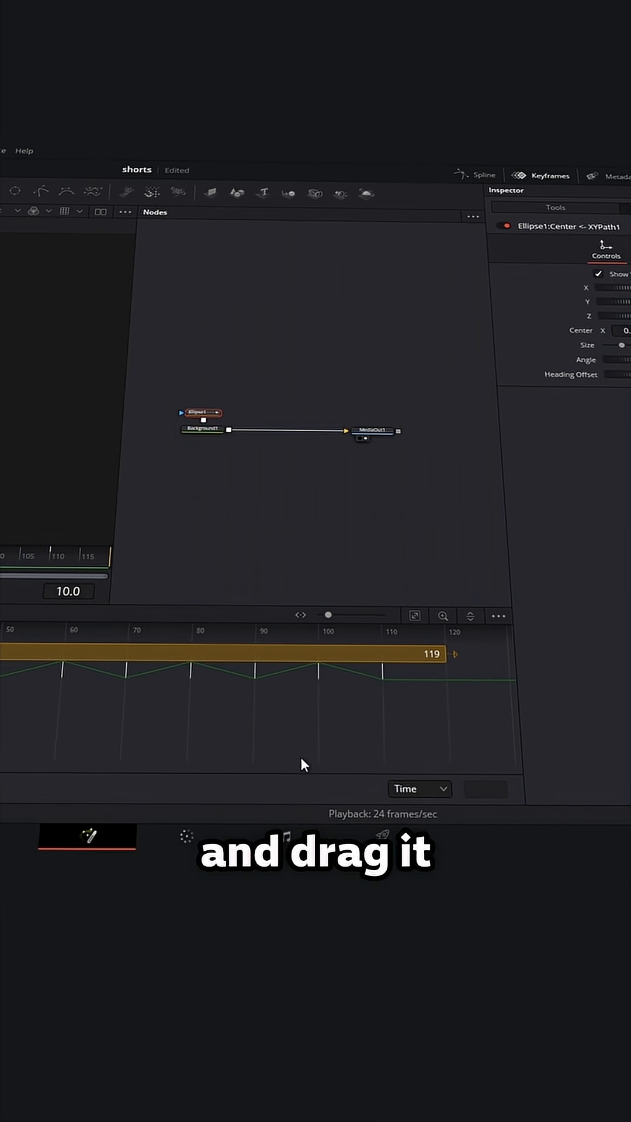
# Open the Spline editor to show the Y path's repeating zigzag bounce curve
pyautogui.click(478, 175)
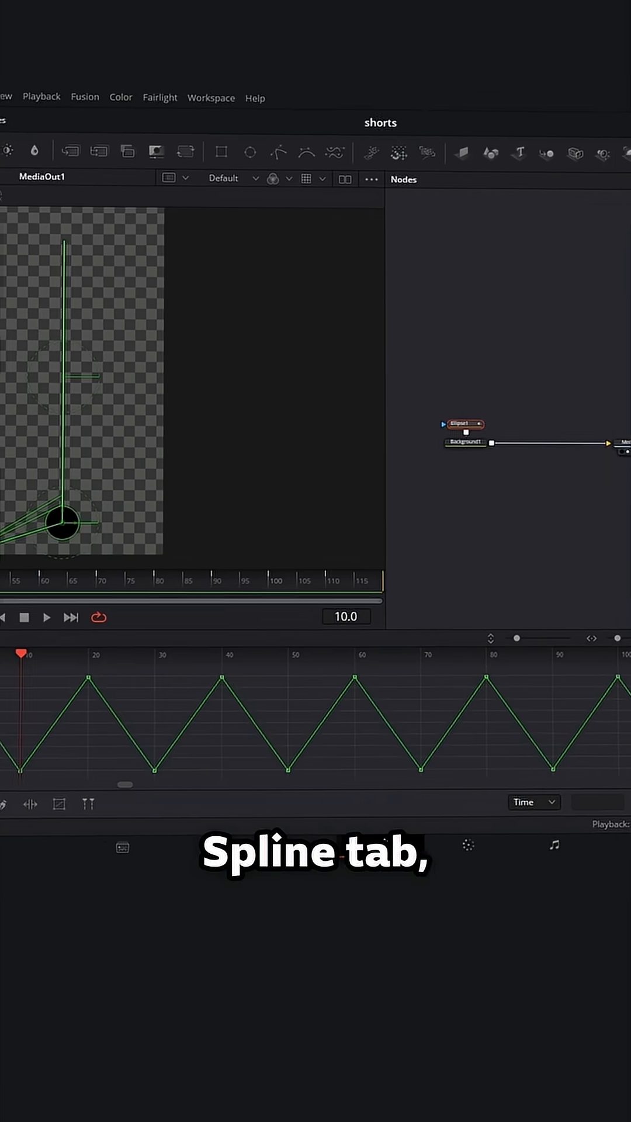